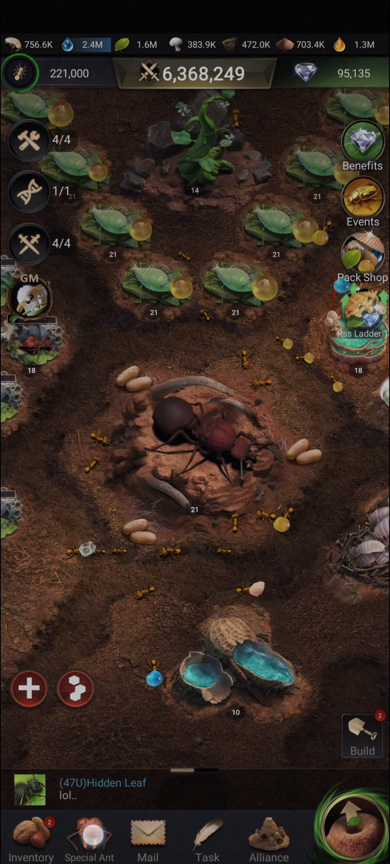
Show the Special Ant collection filtered to War ants and select one from the roster
click(88, 835)
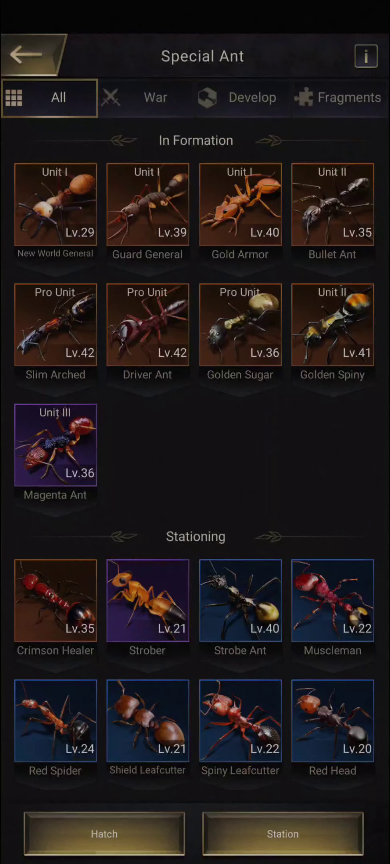
click(147, 98)
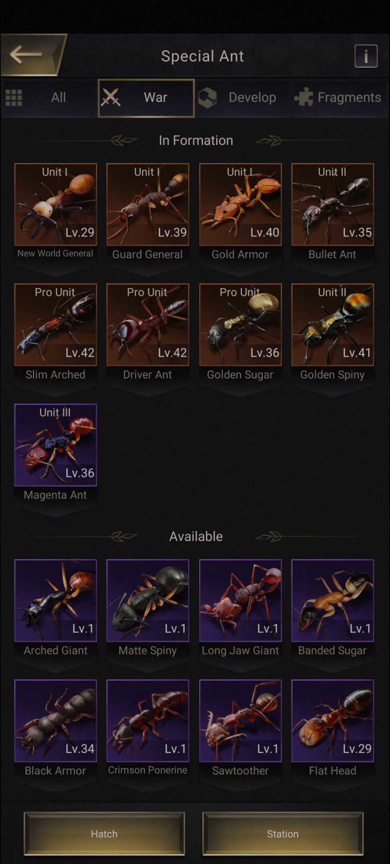
click(240, 204)
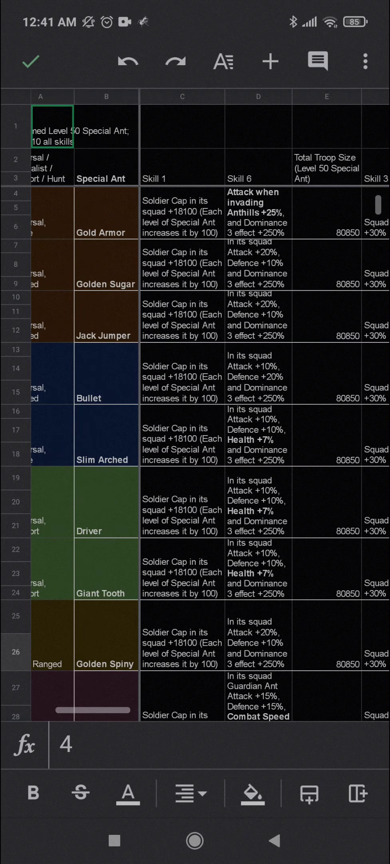
scroll(down, 3)
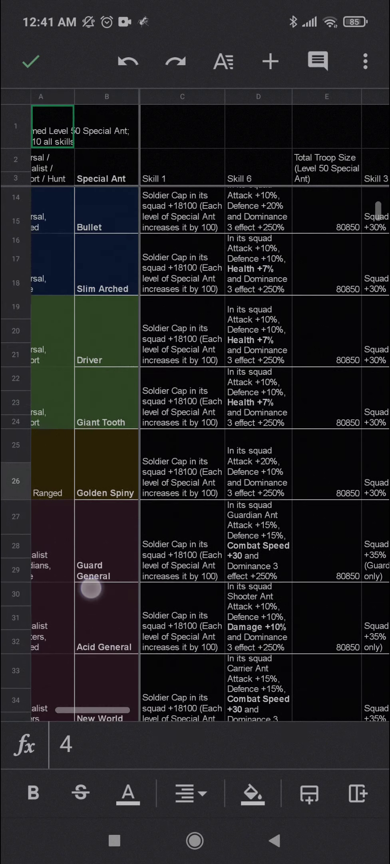
scroll(down, 3)
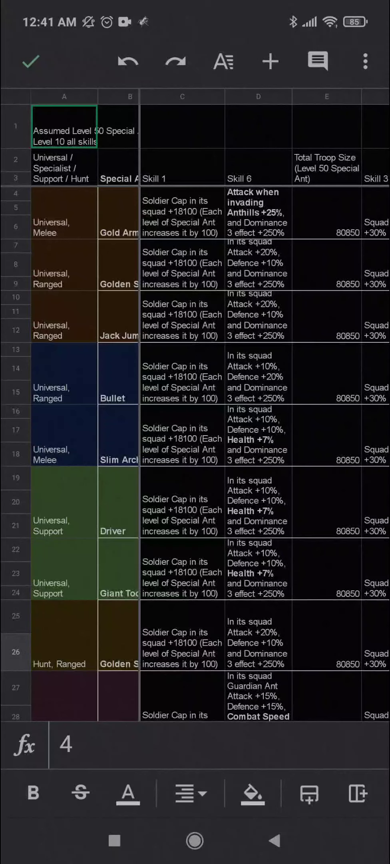
click(64, 214)
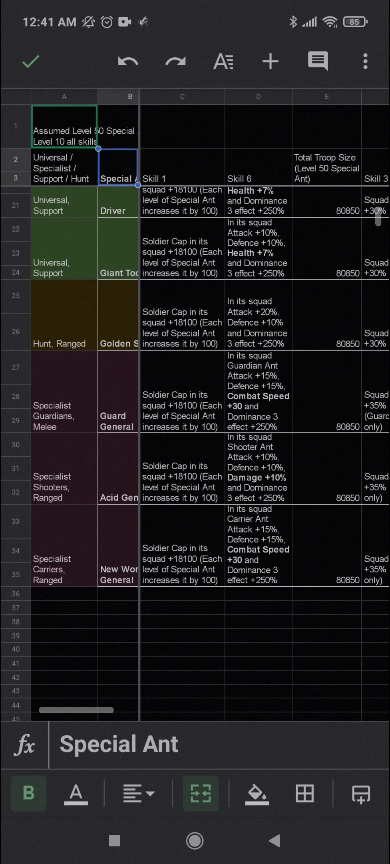
scroll(down, 3)
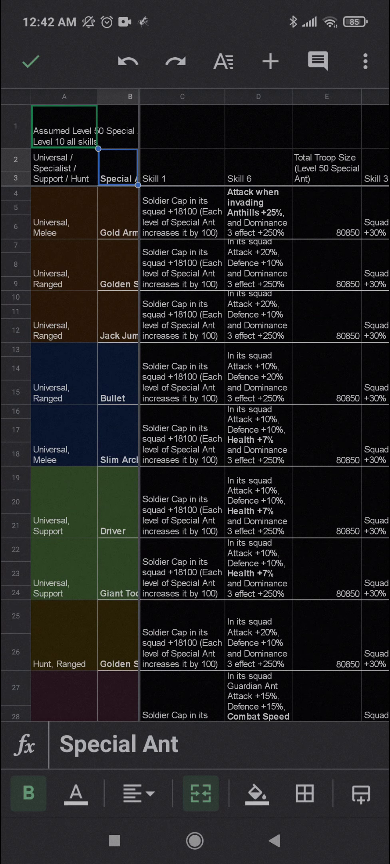
scroll(down, 3)
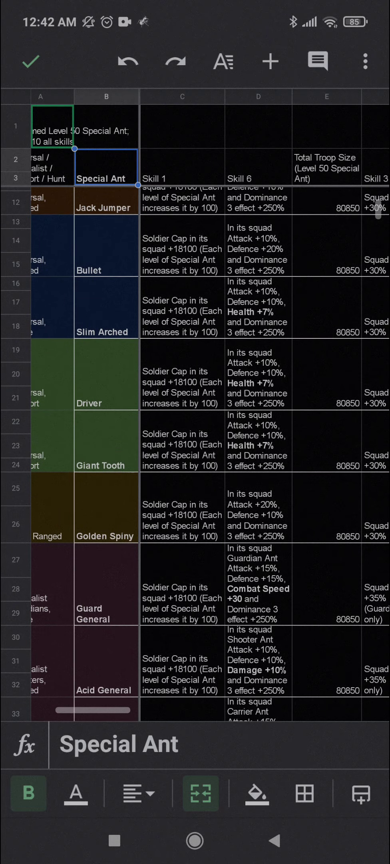
scroll(down, 3)
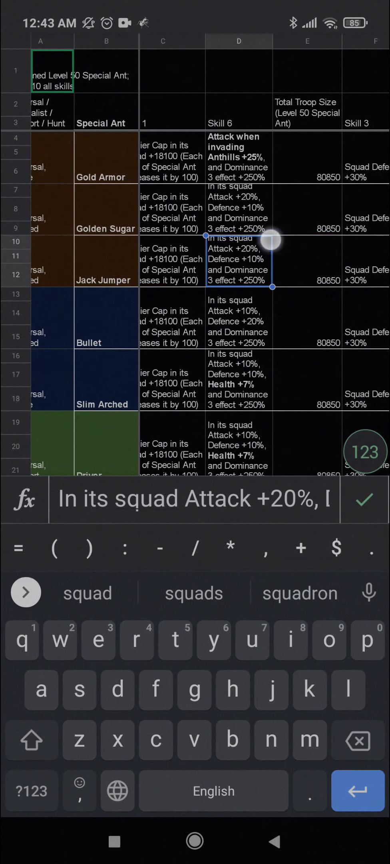
click(365, 500)
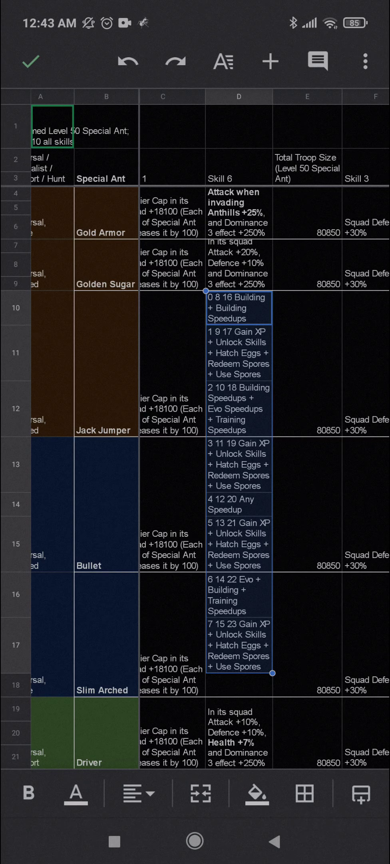
click(31, 61)
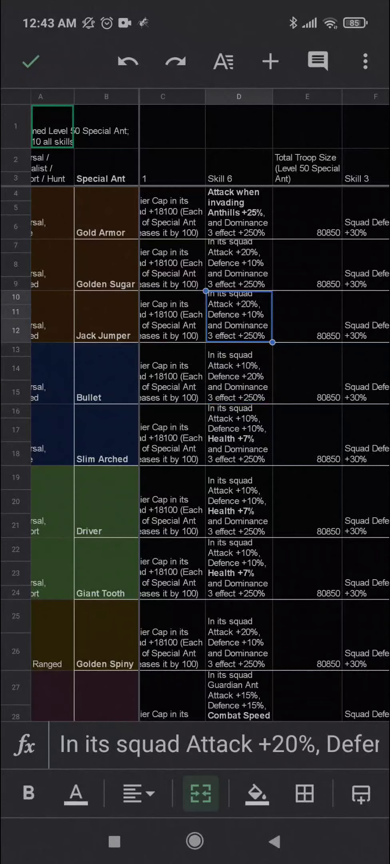
click(307, 317)
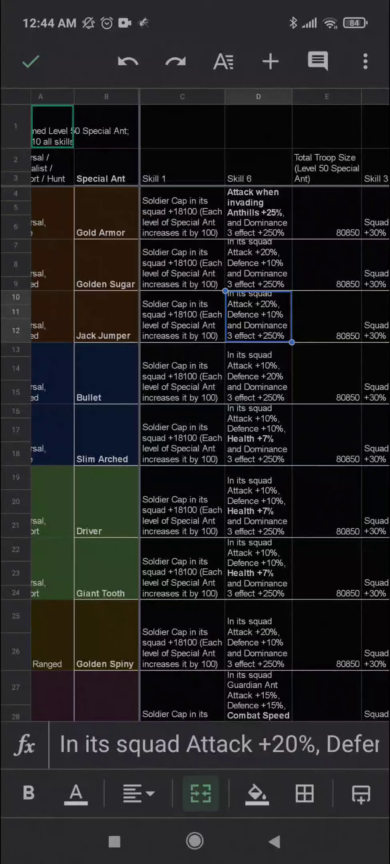
click(259, 375)
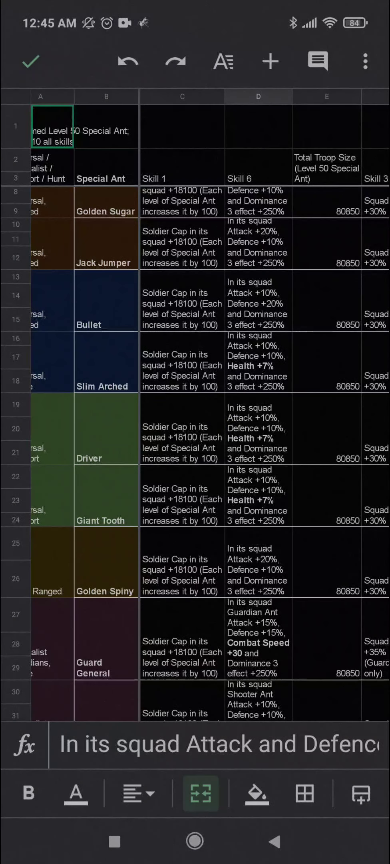
click(258, 363)
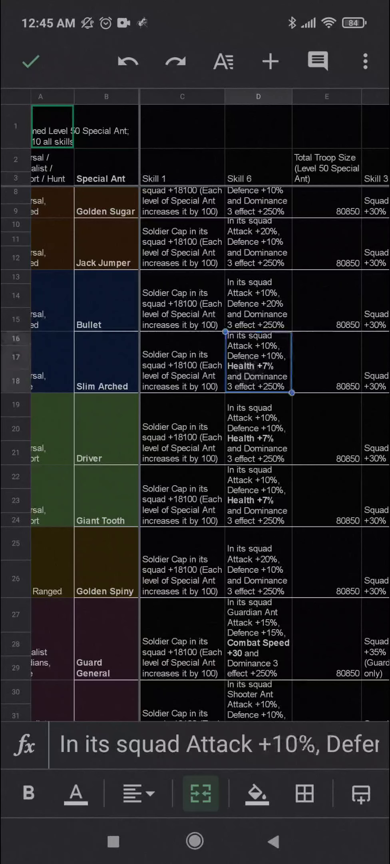
click(259, 429)
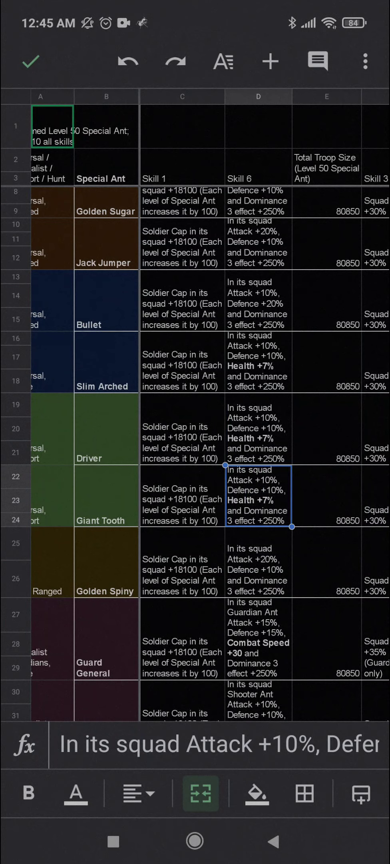
click(185, 582)
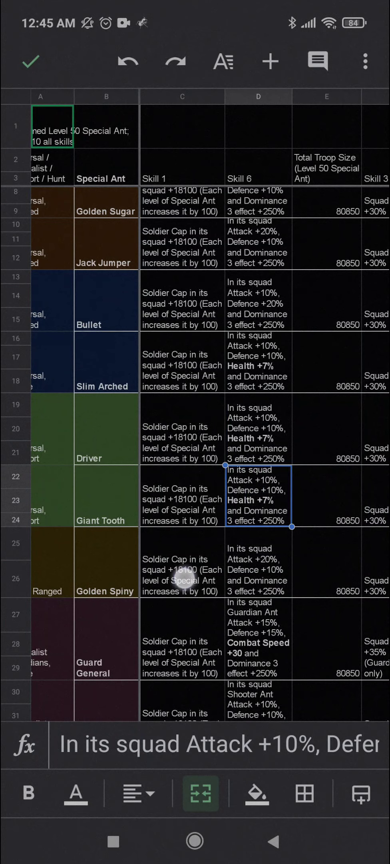
scroll(down, 3)
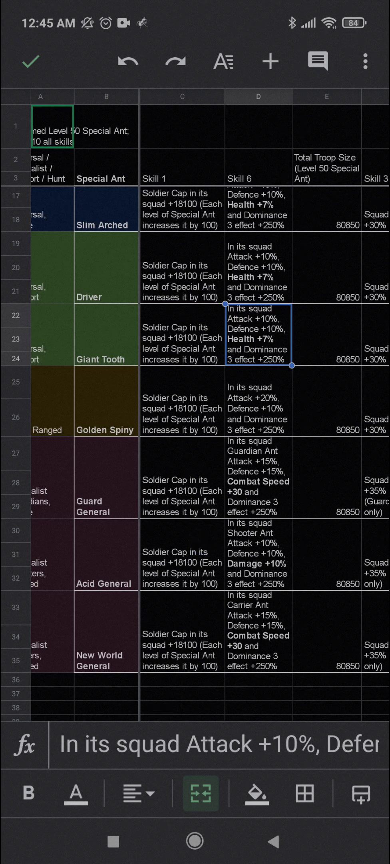
click(257, 401)
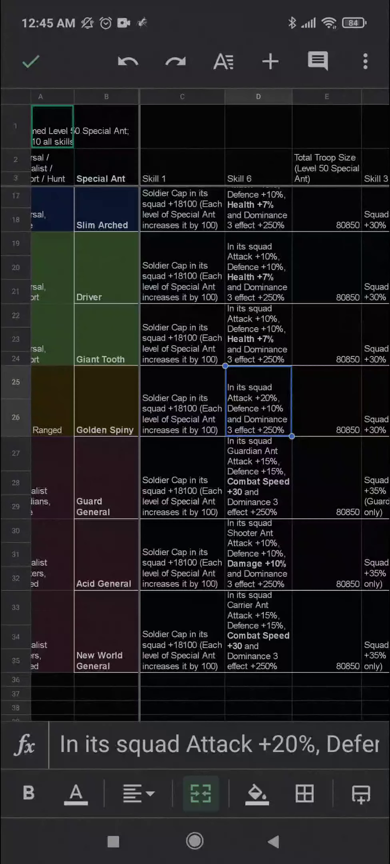
scroll(down, 3)
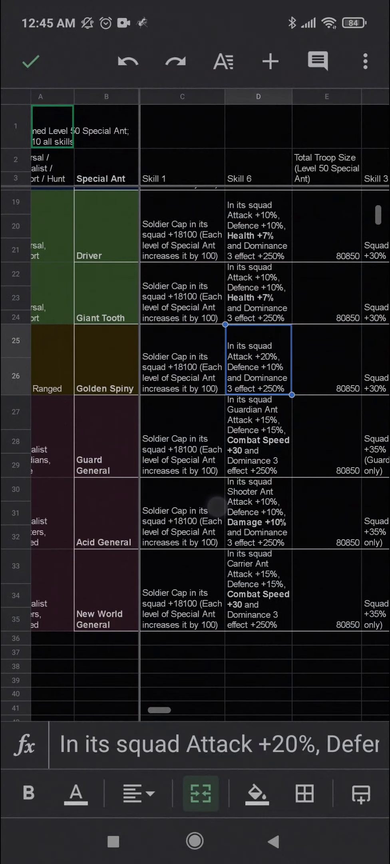
click(258, 435)
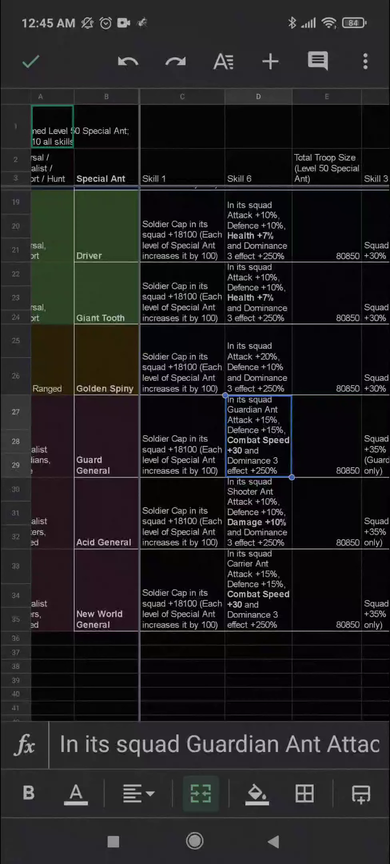
click(258, 513)
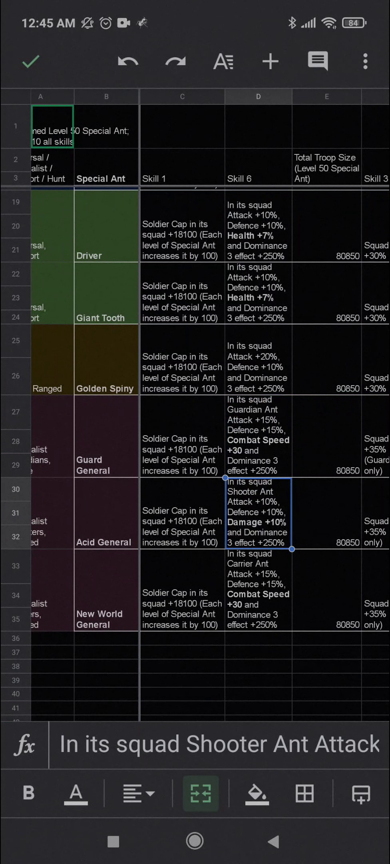
click(258, 592)
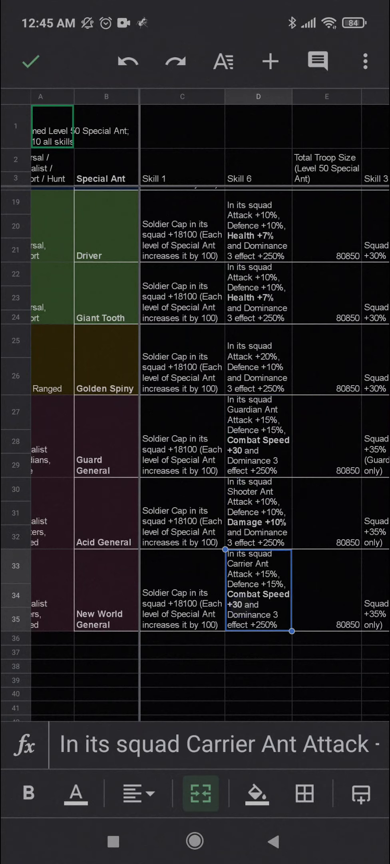
scroll(right, 3)
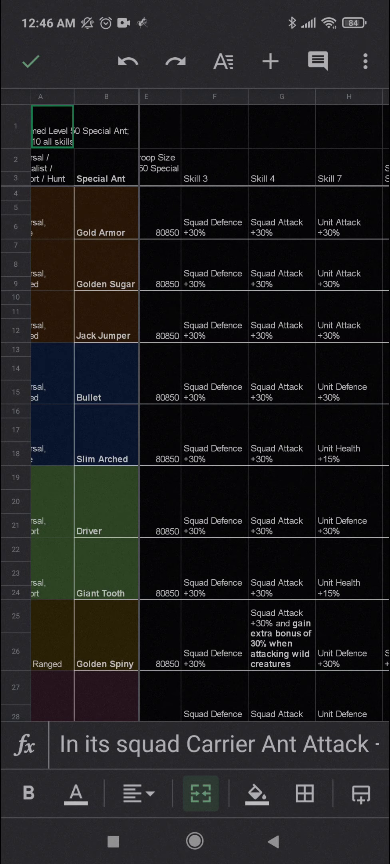
click(209, 452)
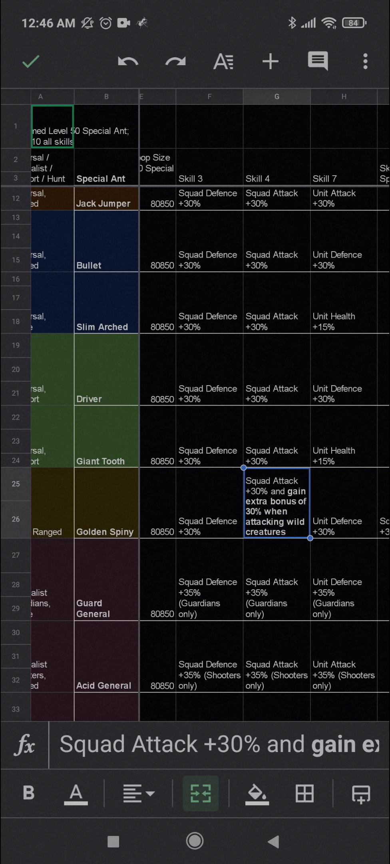
scroll(down, 3)
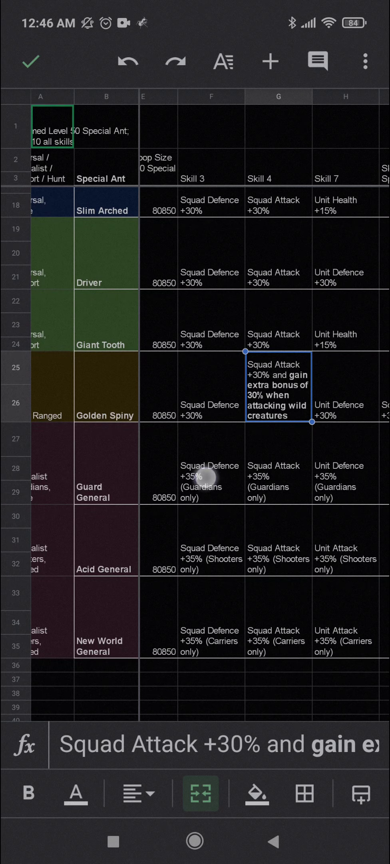
click(210, 485)
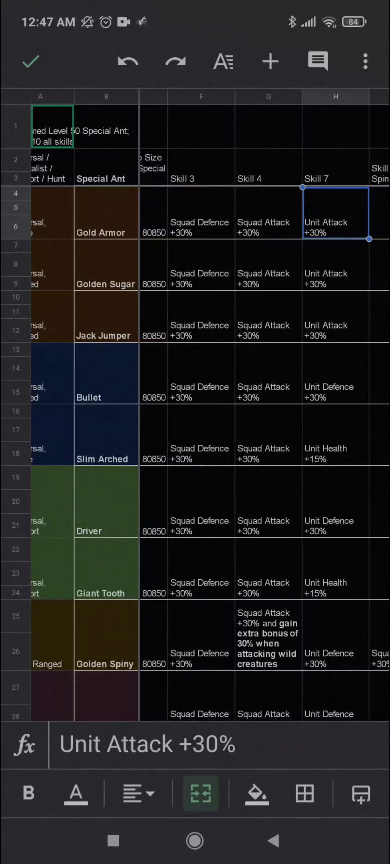
click(215, 429)
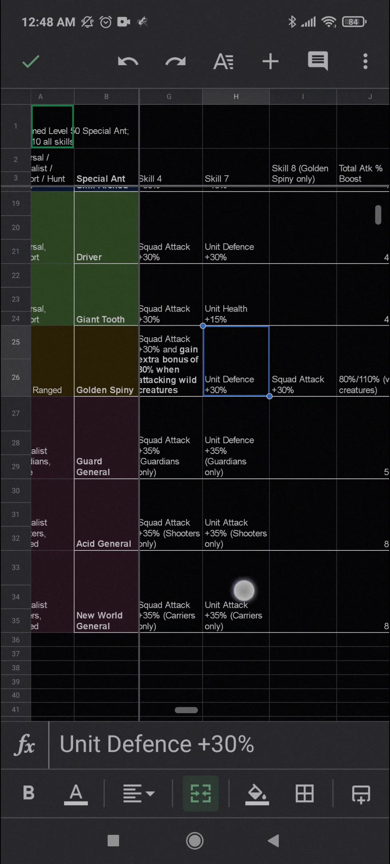
click(236, 440)
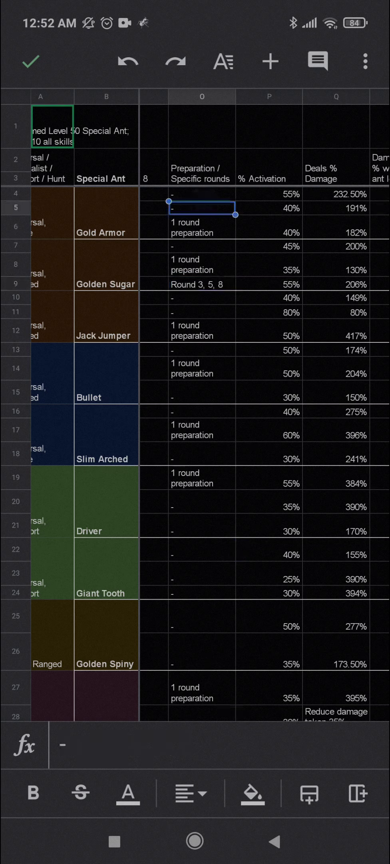
click(270, 193)
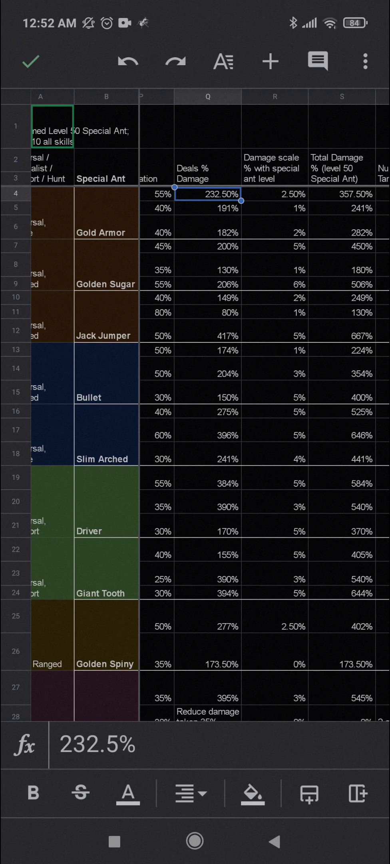
click(274, 193)
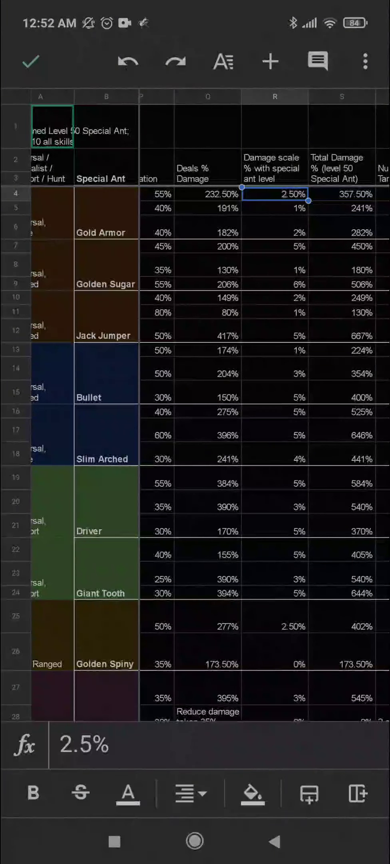
click(341, 193)
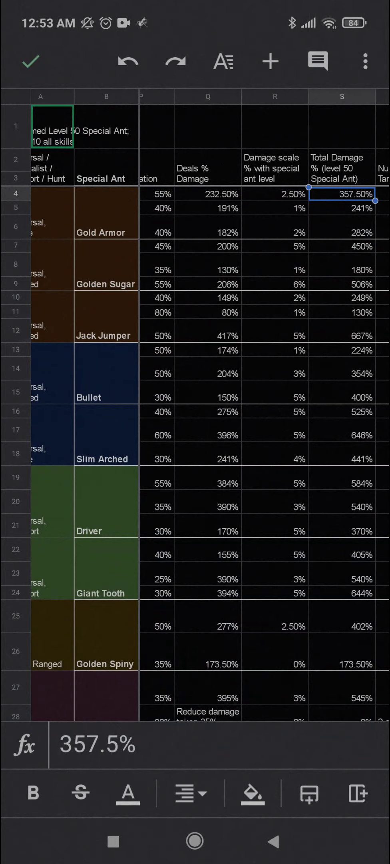
click(274, 194)
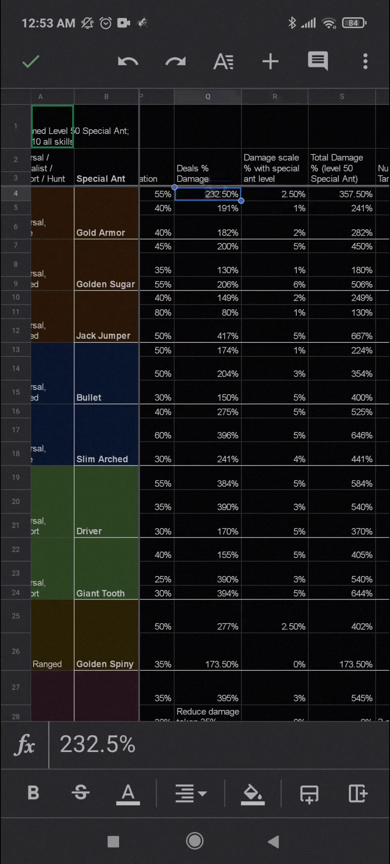
click(341, 193)
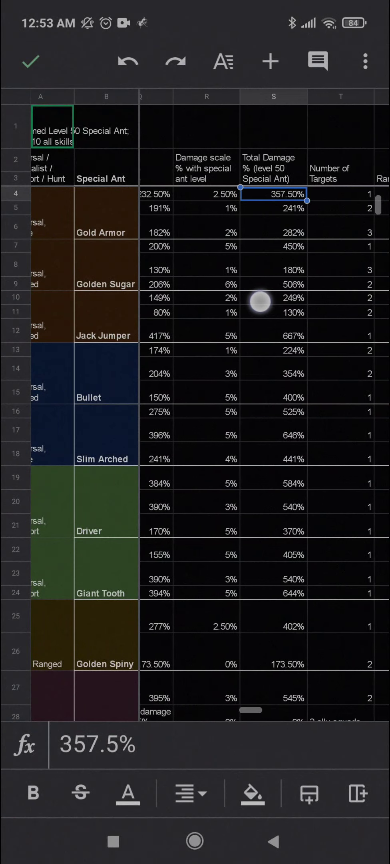
click(338, 194)
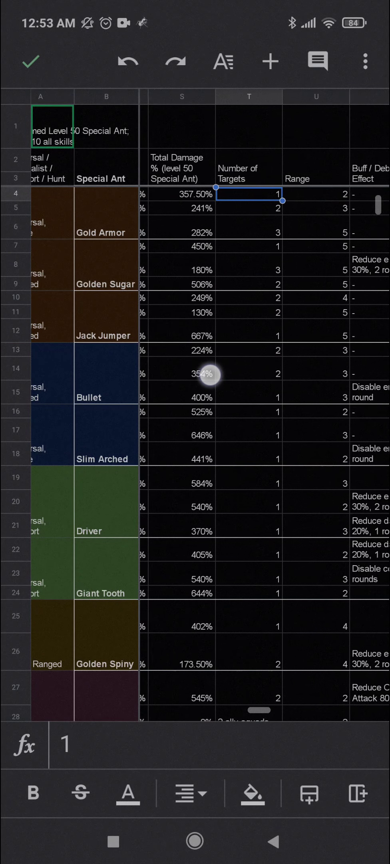
click(312, 194)
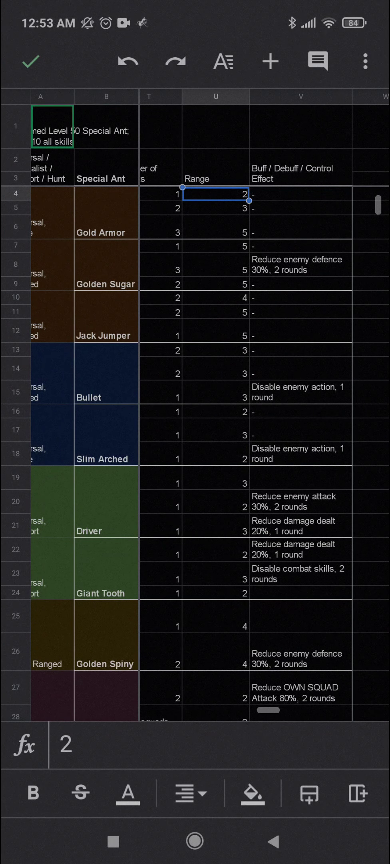
click(300, 193)
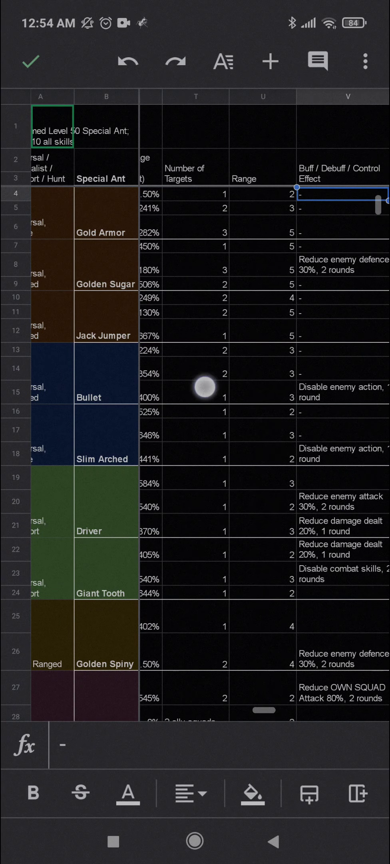
scroll(left, 3)
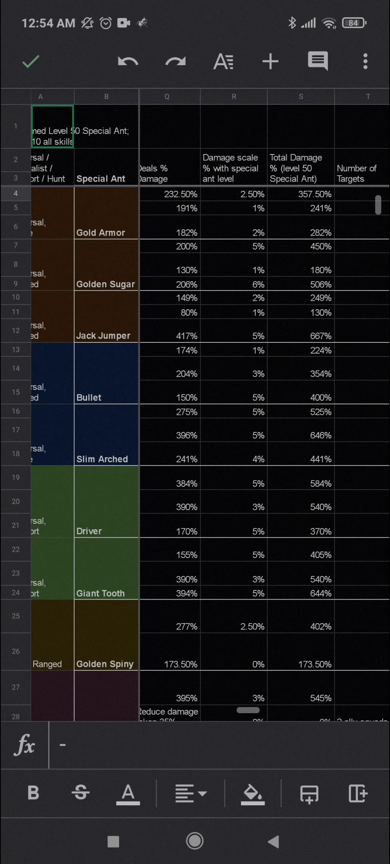
scroll(right, 3)
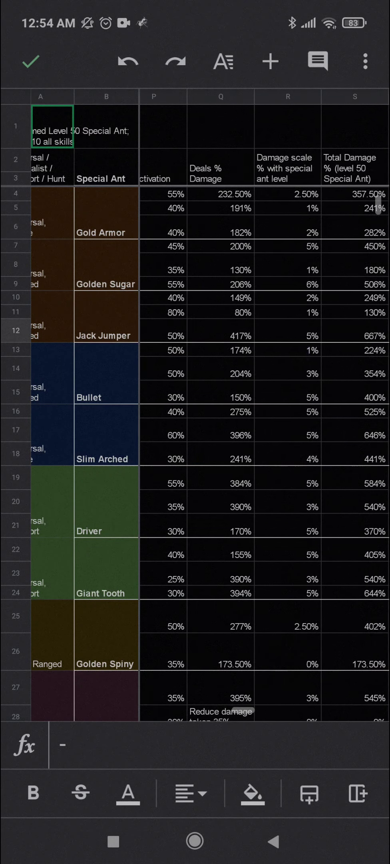
click(201, 313)
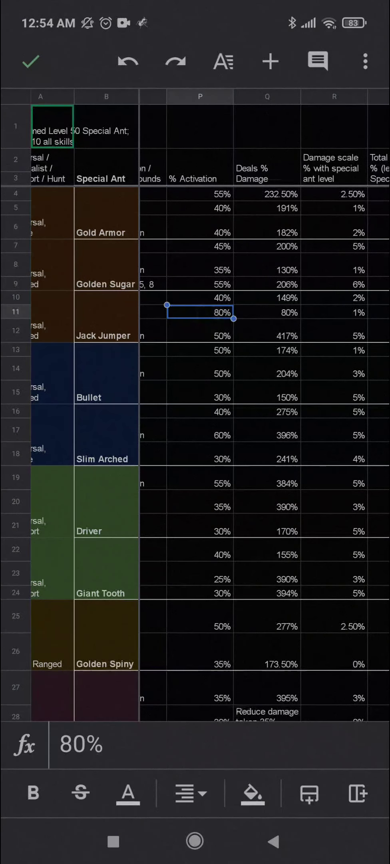
click(268, 313)
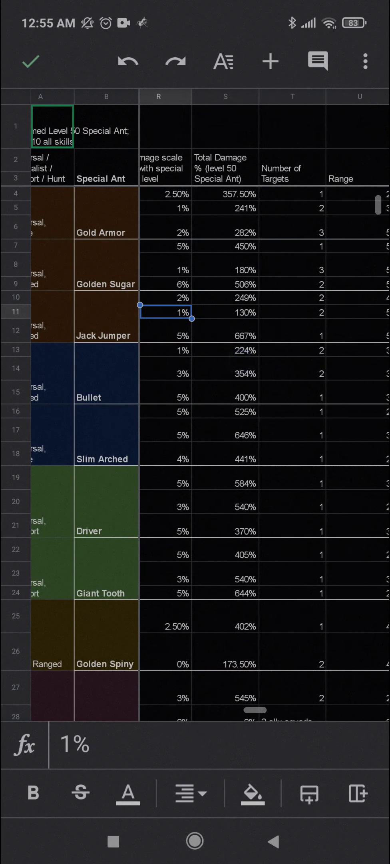
click(292, 319)
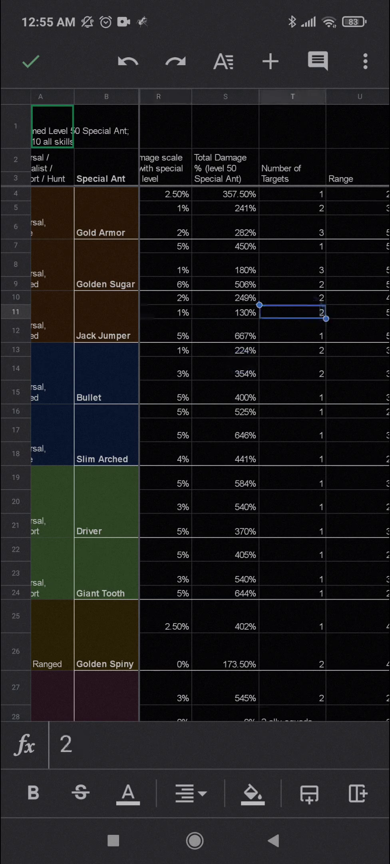
scroll(right, 3)
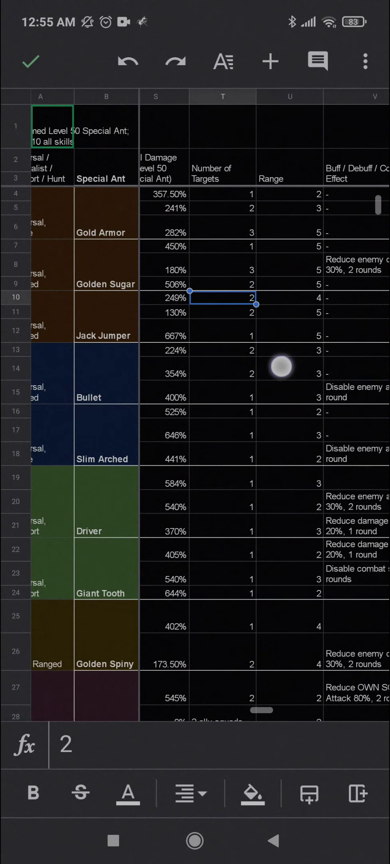
click(289, 298)
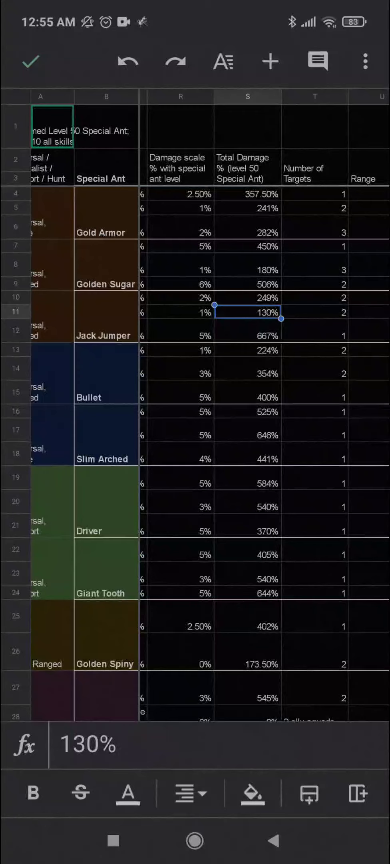
click(247, 334)
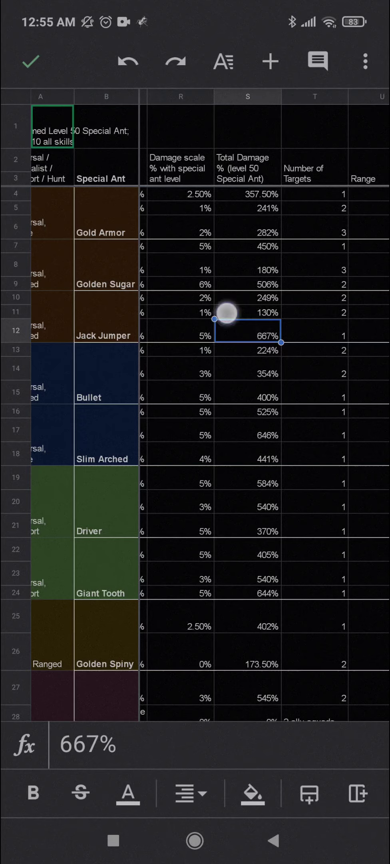
click(248, 412)
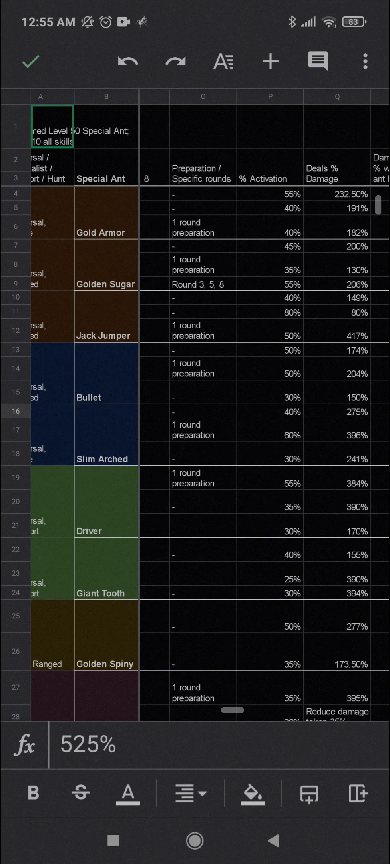
click(202, 330)
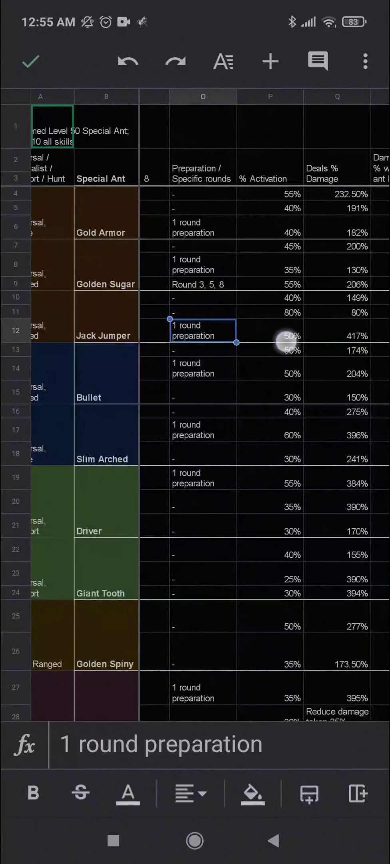
click(270, 335)
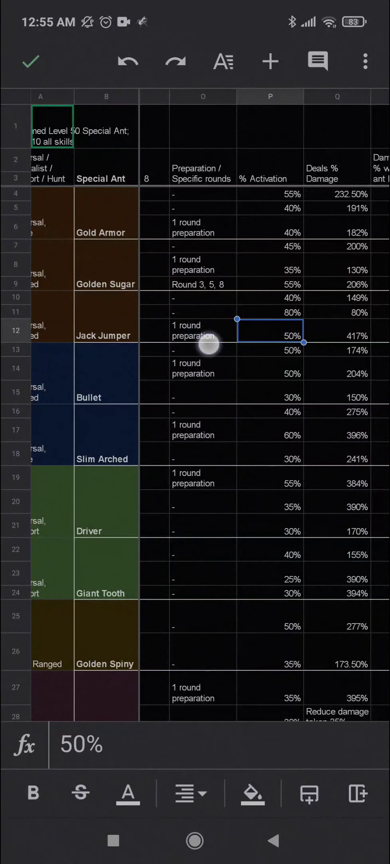
click(202, 331)
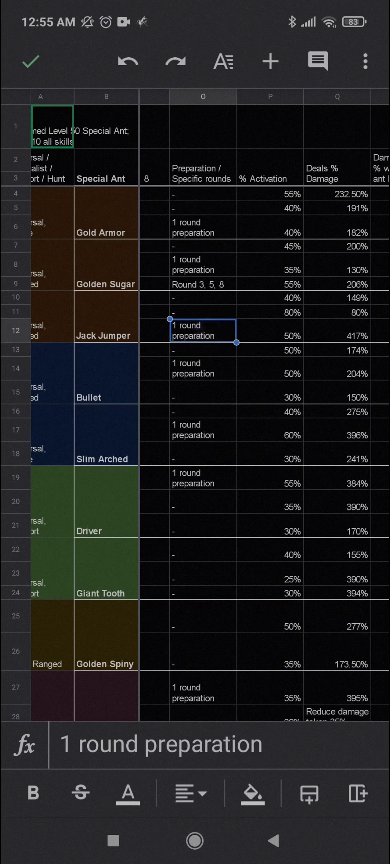
click(269, 335)
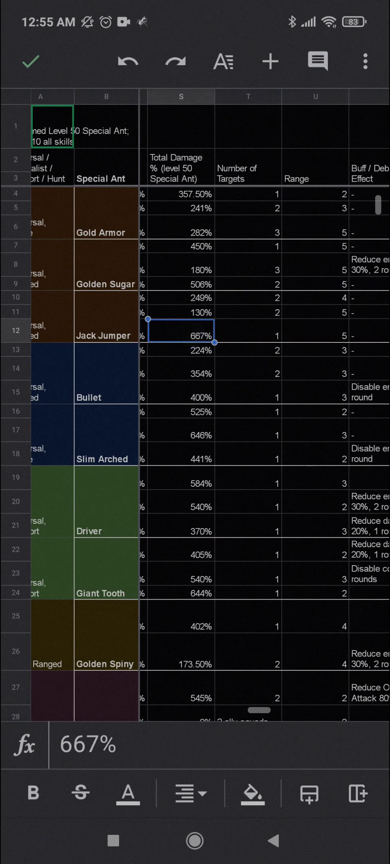
click(248, 335)
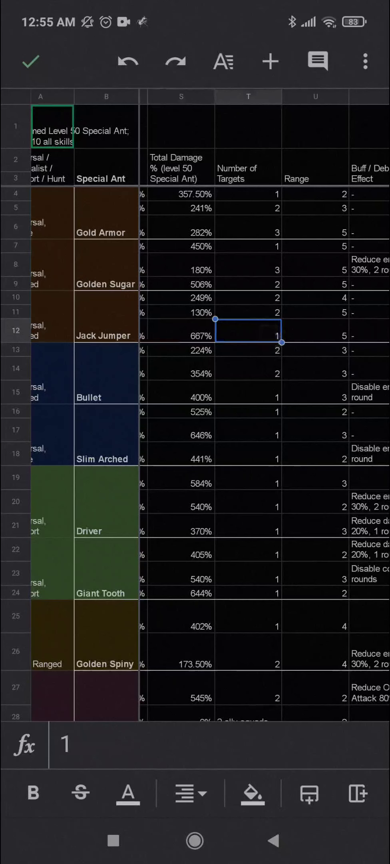
scroll(right, 3)
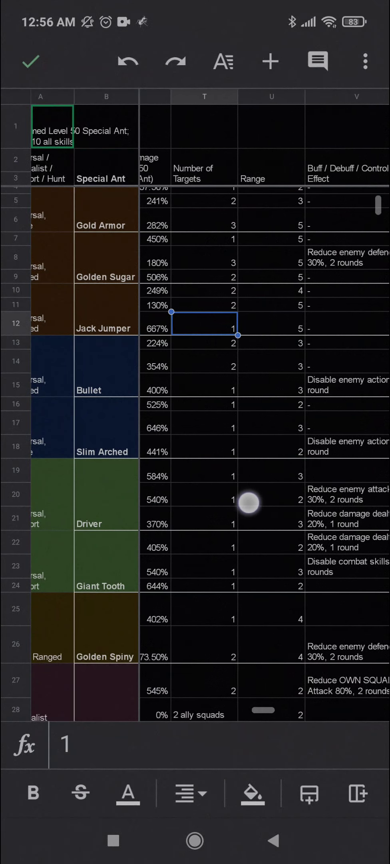
scroll(left, 3)
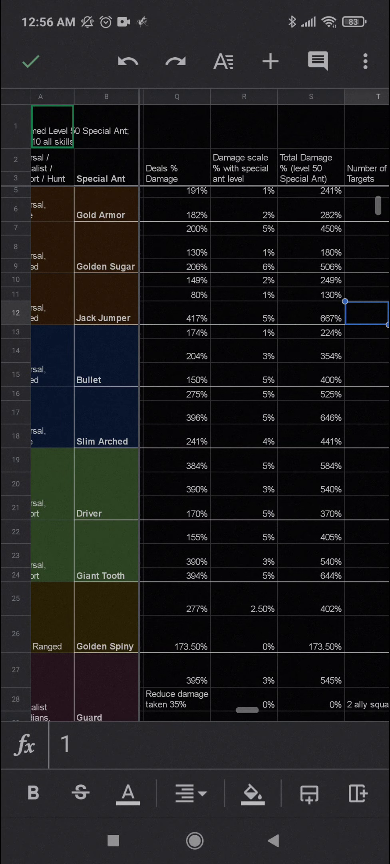
scroll(left, 3)
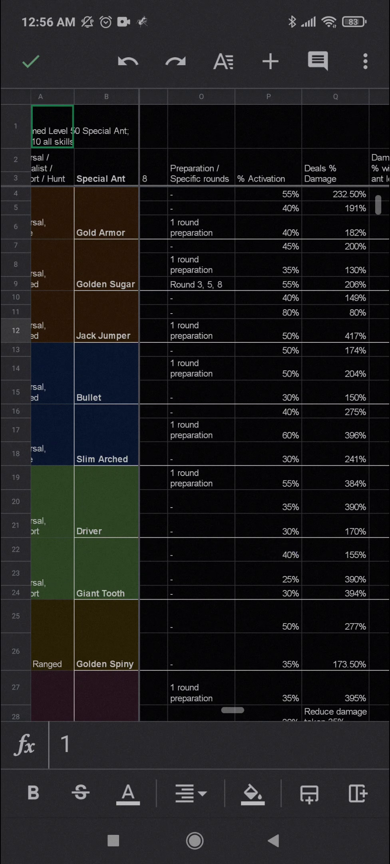
scroll(right, 3)
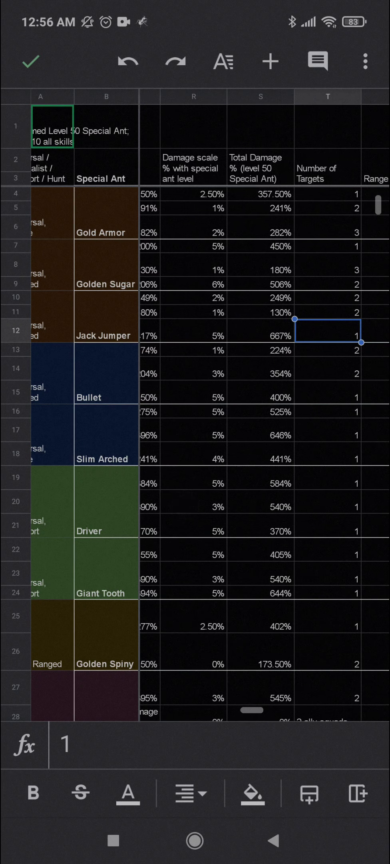
click(261, 430)
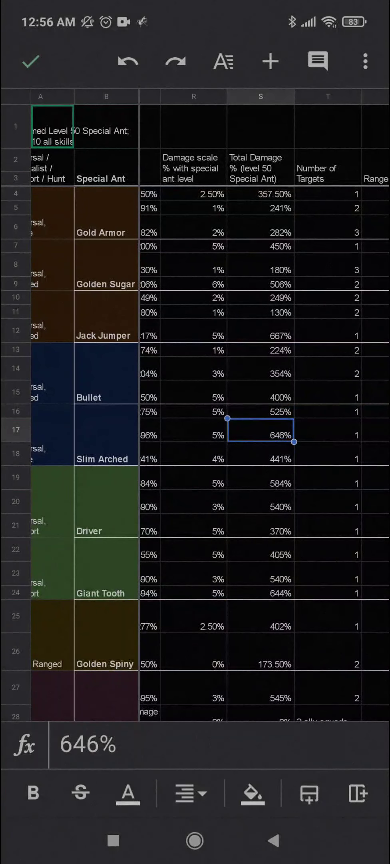
scroll(right, 3)
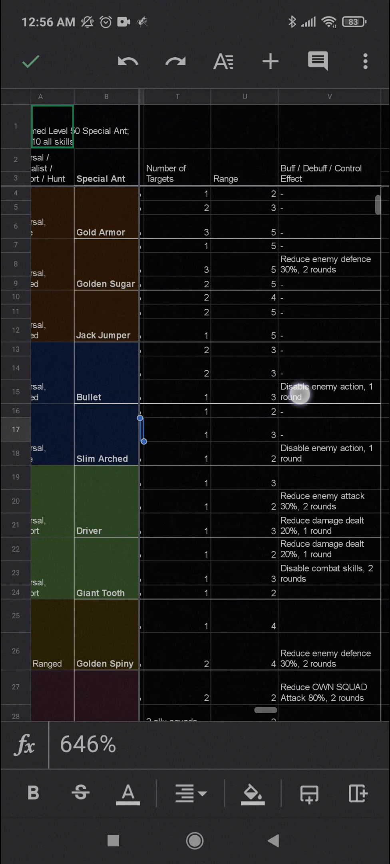
click(330, 453)
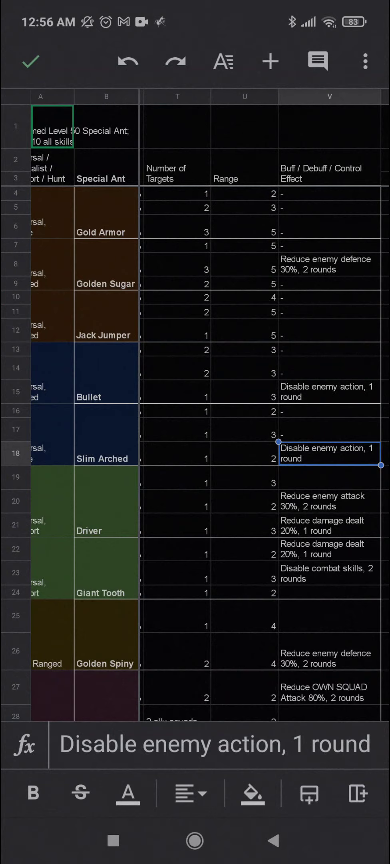
scroll(down, 3)
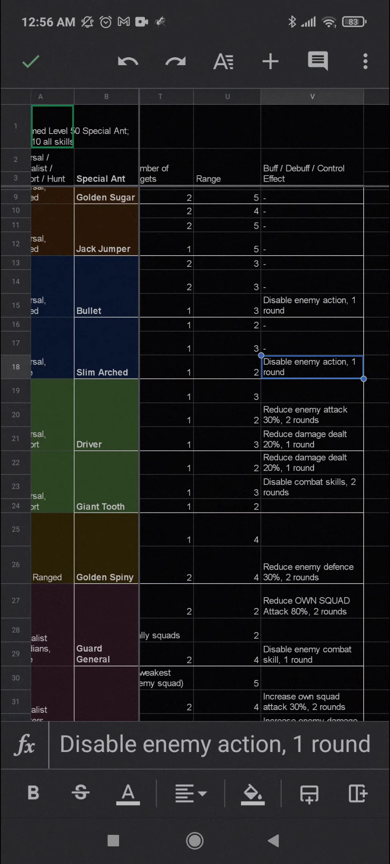
scroll(down, 3)
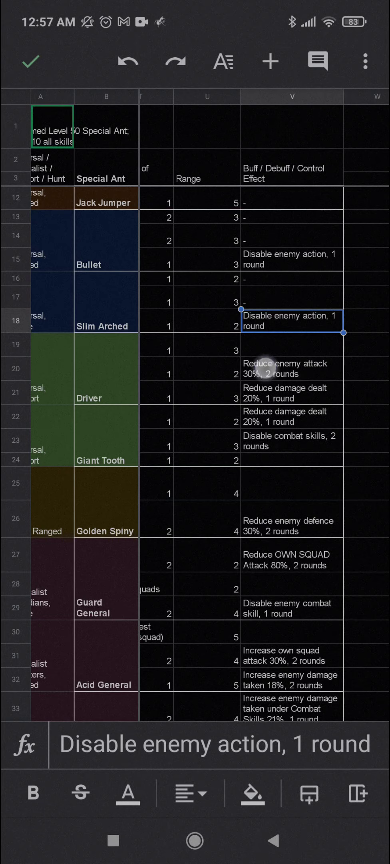
click(292, 368)
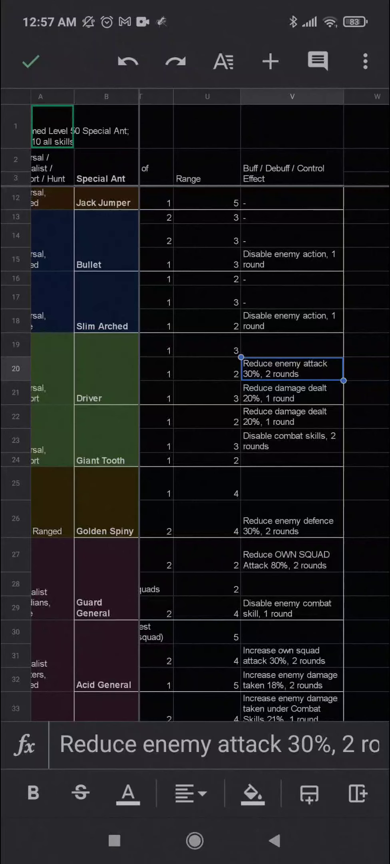
scroll(down, 3)
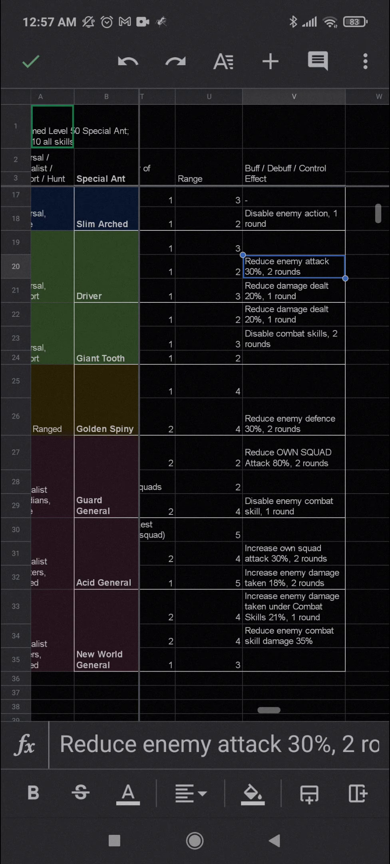
click(293, 417)
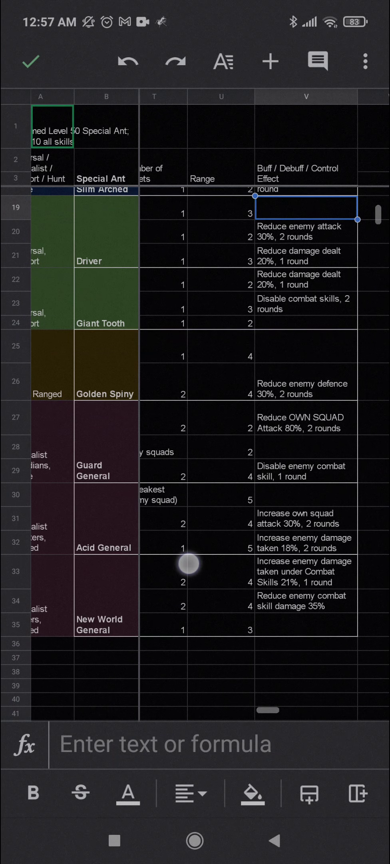
scroll(left, 3)
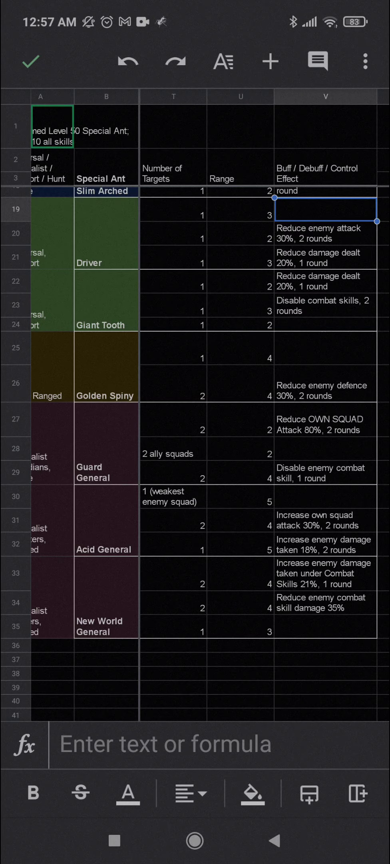
click(325, 389)
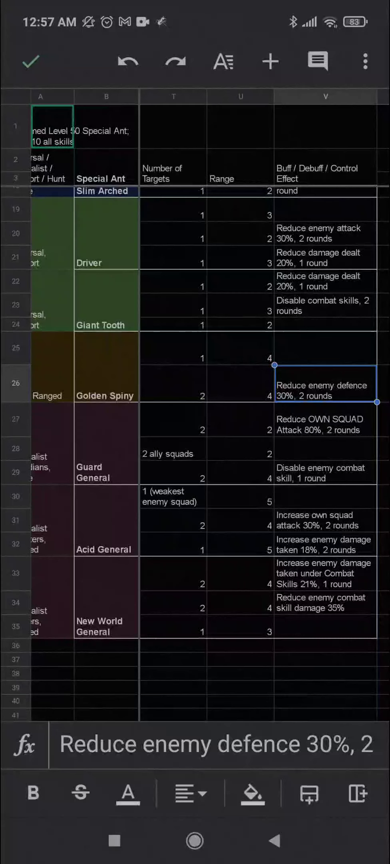
click(325, 419)
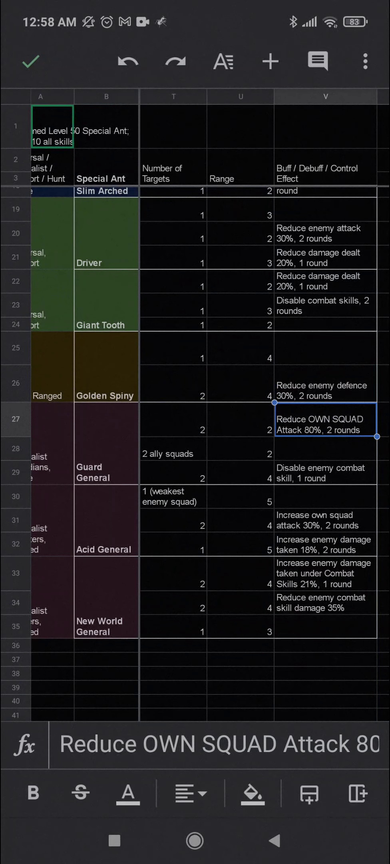
click(326, 451)
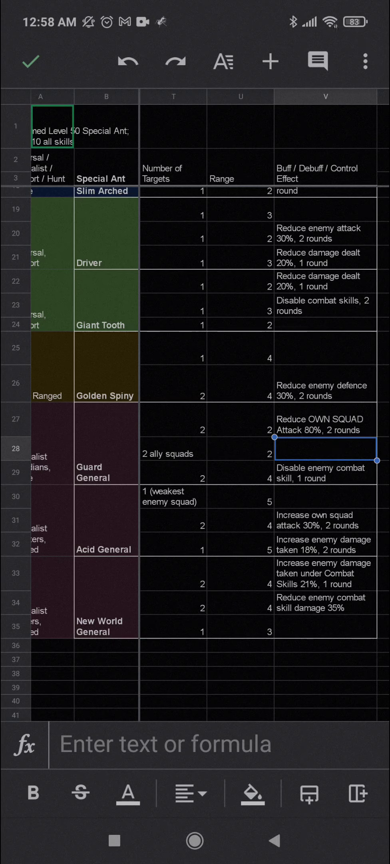
scroll(left, 3)
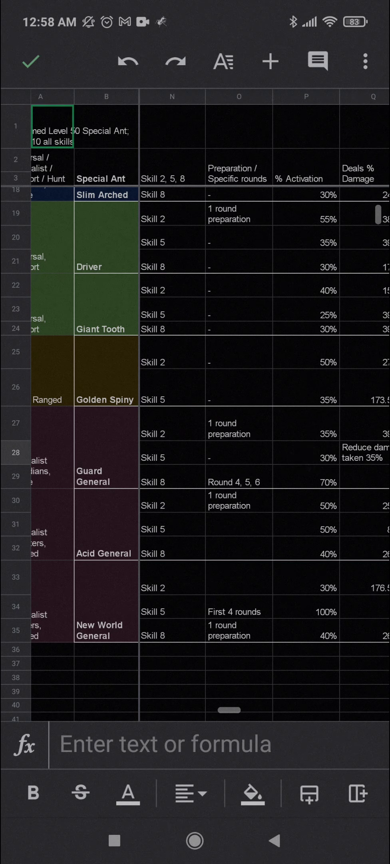
click(239, 424)
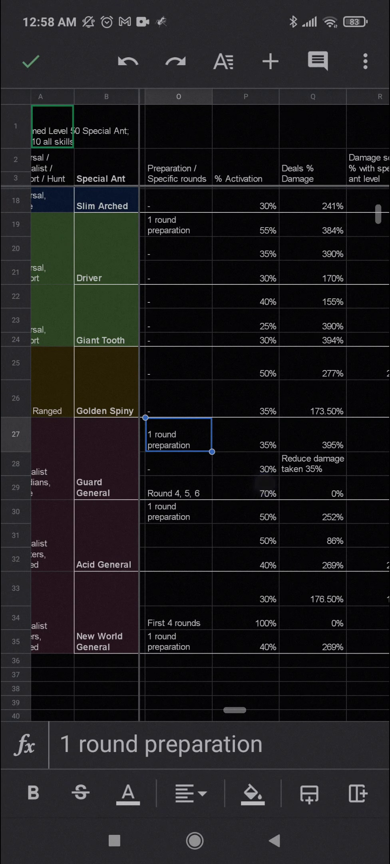
click(245, 435)
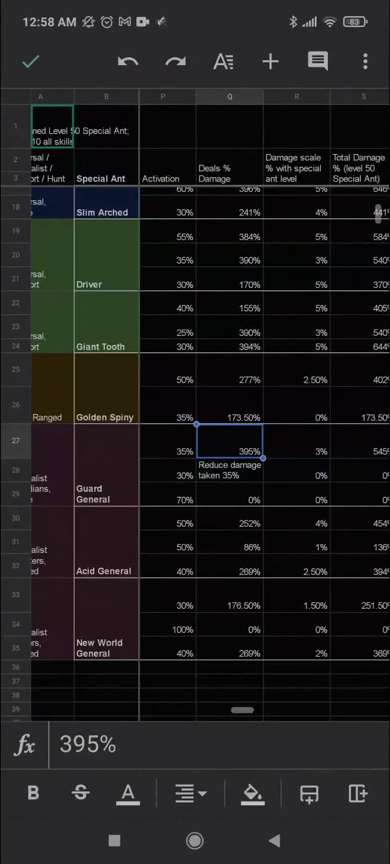
scroll(right, 3)
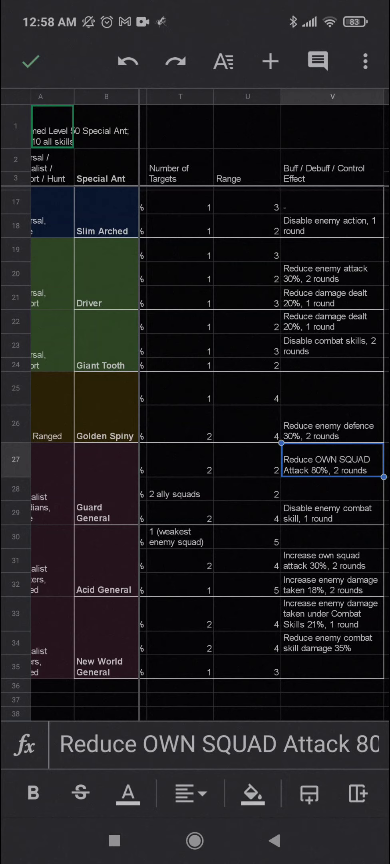
click(182, 508)
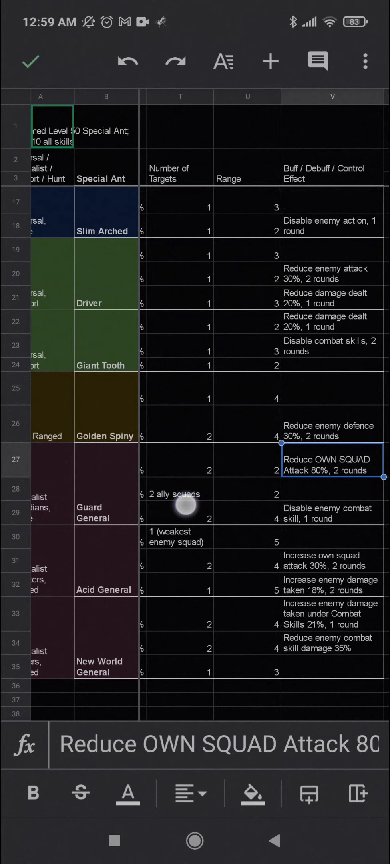
scroll(left, 3)
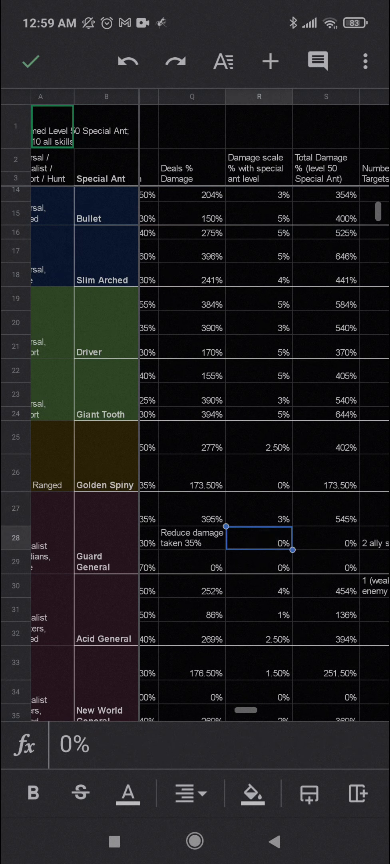
click(326, 561)
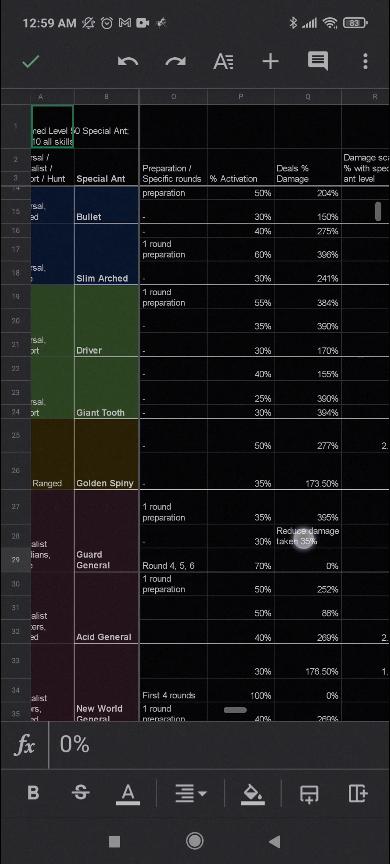
click(307, 540)
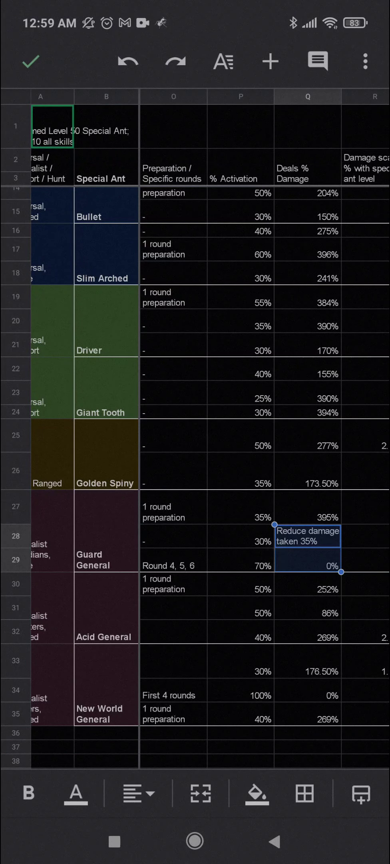
scroll(right, 3)
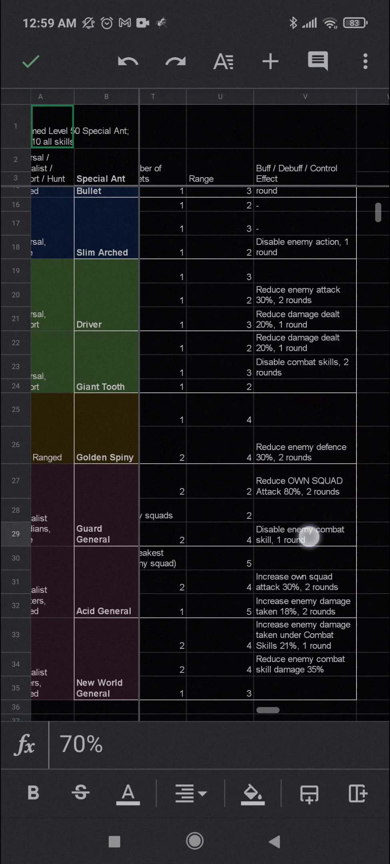
click(305, 533)
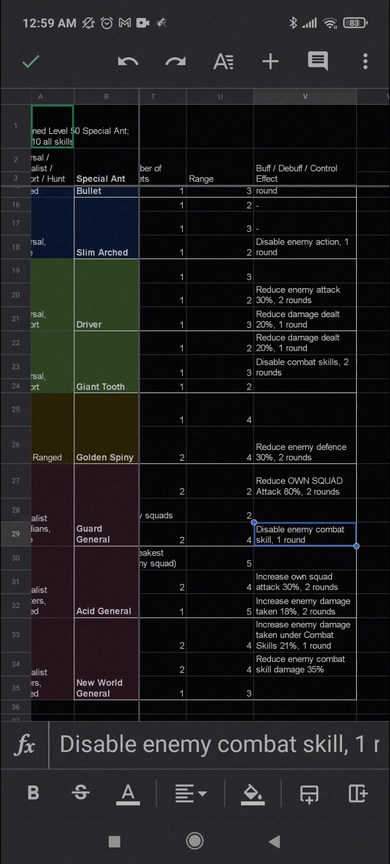
scroll(right, 3)
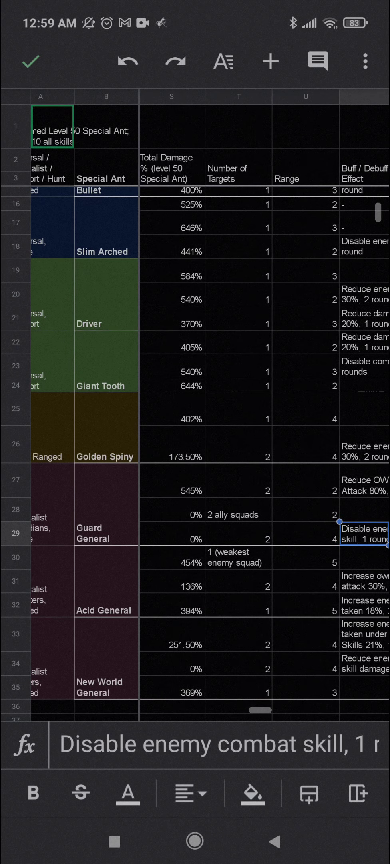
scroll(left, 3)
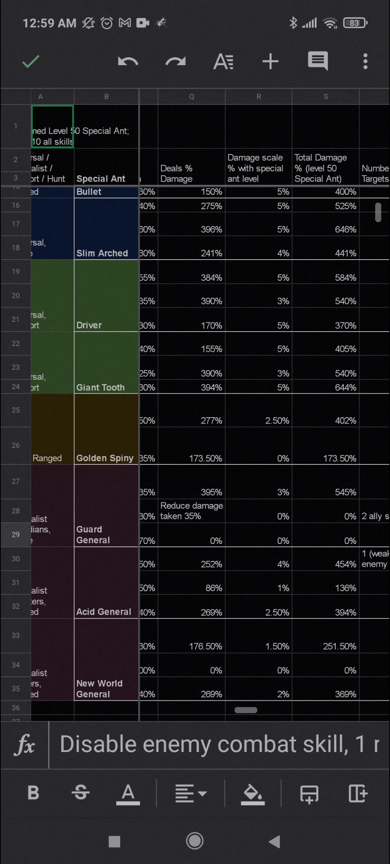
click(106, 582)
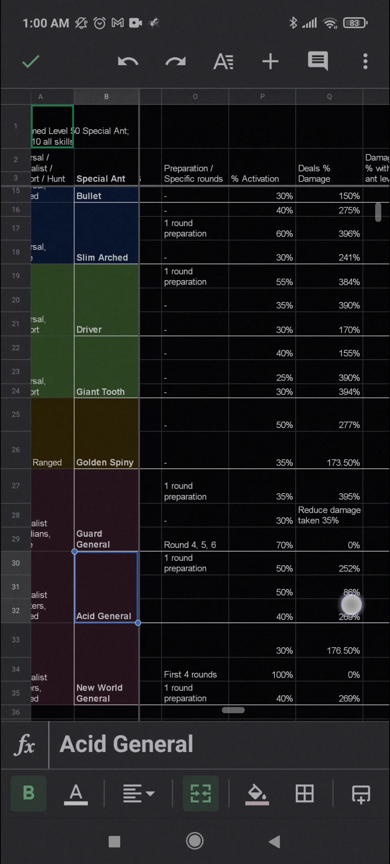
scroll(right, 3)
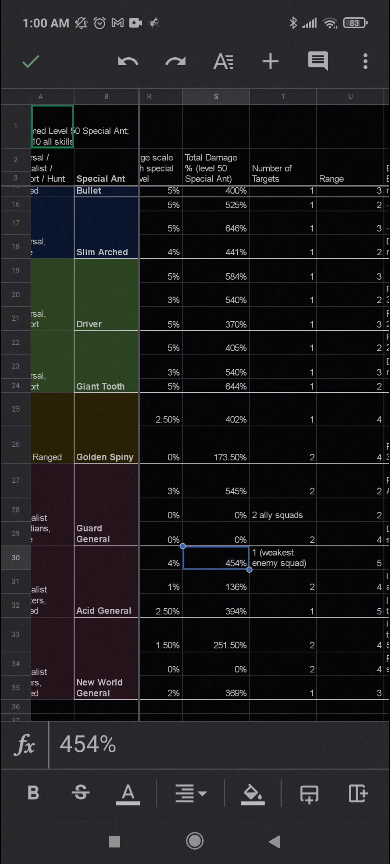
click(216, 611)
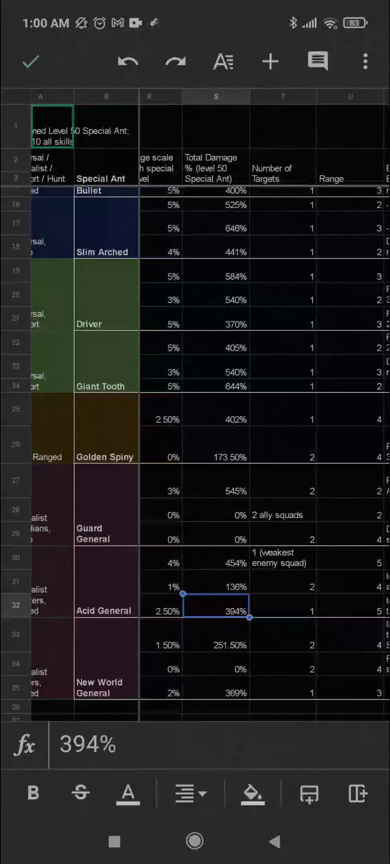
scroll(right, 3)
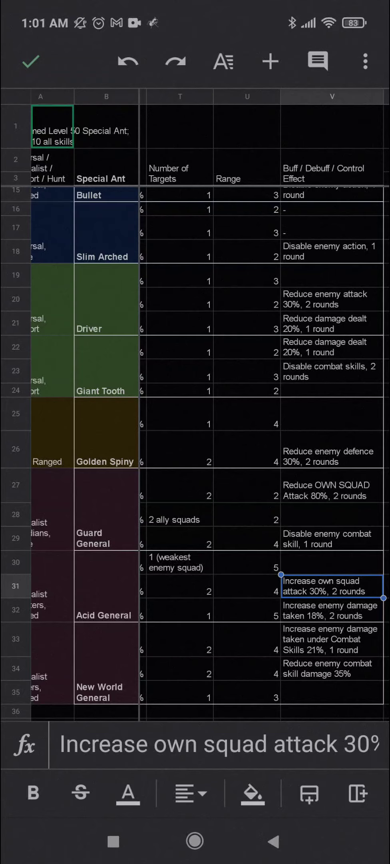
click(332, 611)
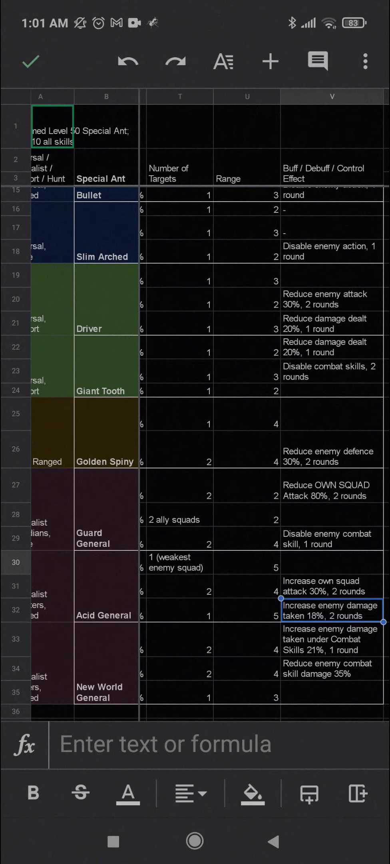
scroll(down, 3)
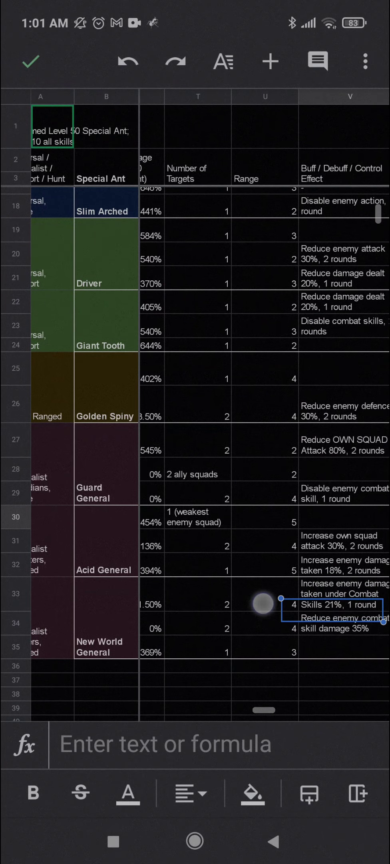
scroll(right, 3)
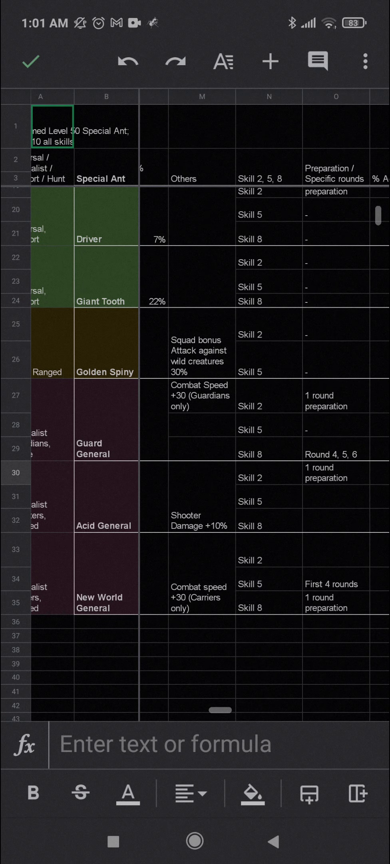
scroll(right, 3)
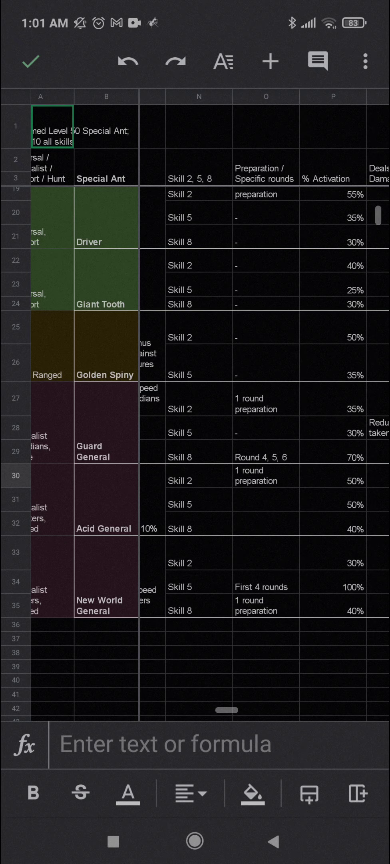
scroll(right, 3)
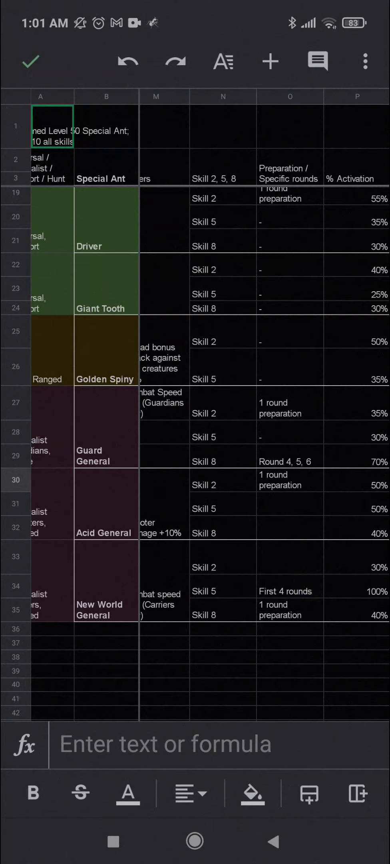
scroll(right, 3)
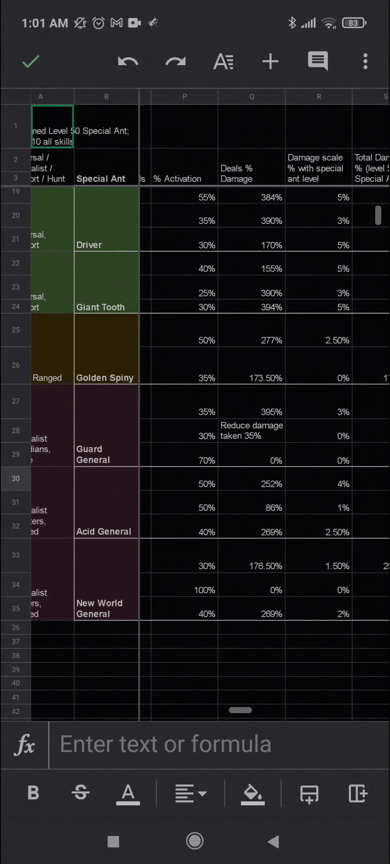
scroll(right, 3)
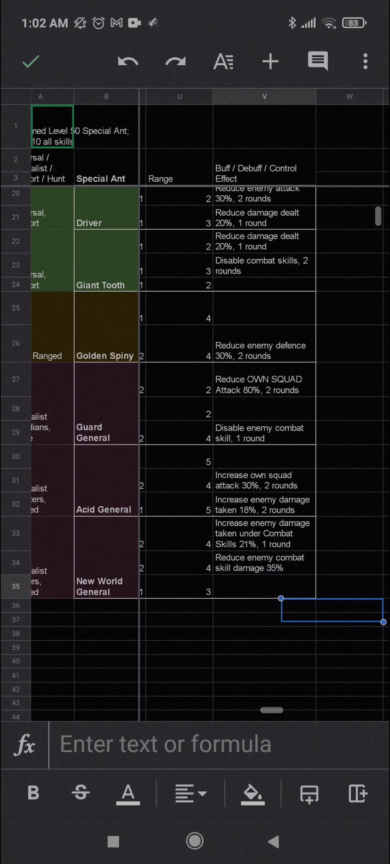
scroll(left, 3)
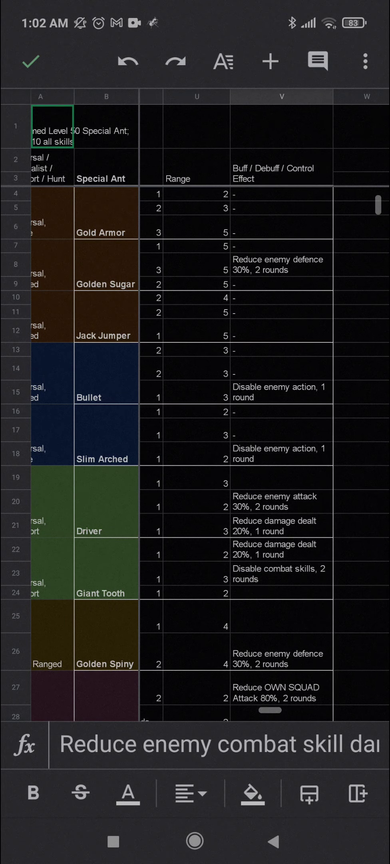
scroll(right, 3)
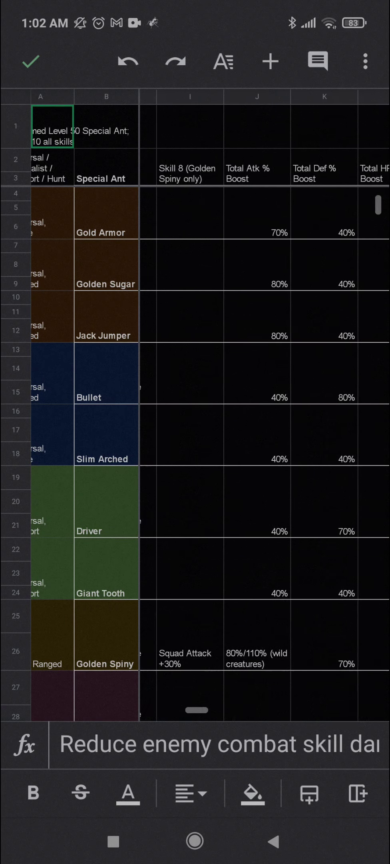
scroll(left, 3)
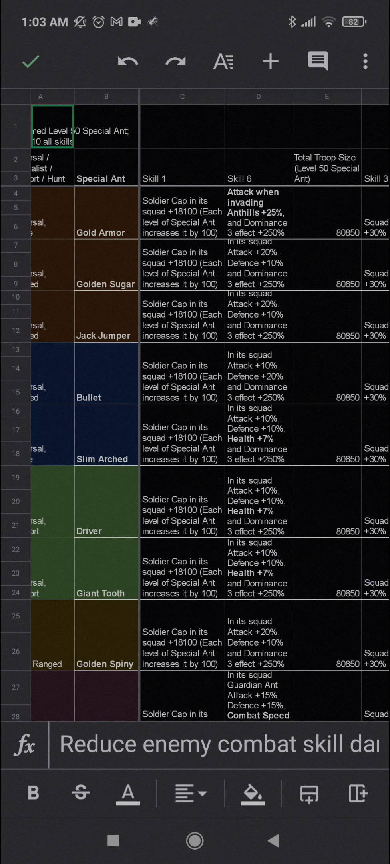
click(327, 616)
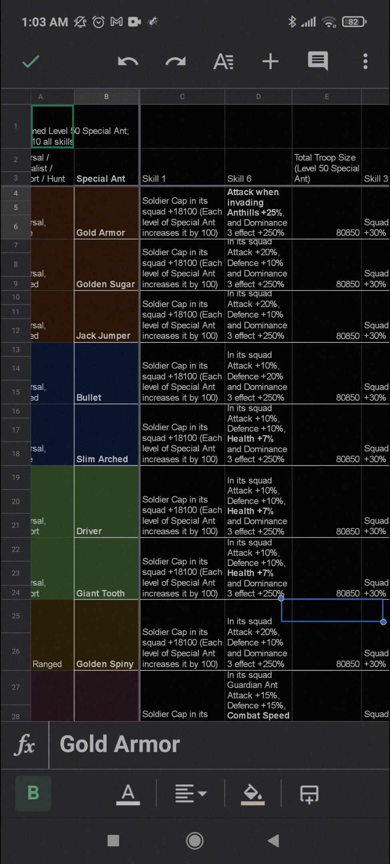
scroll(down, 3)
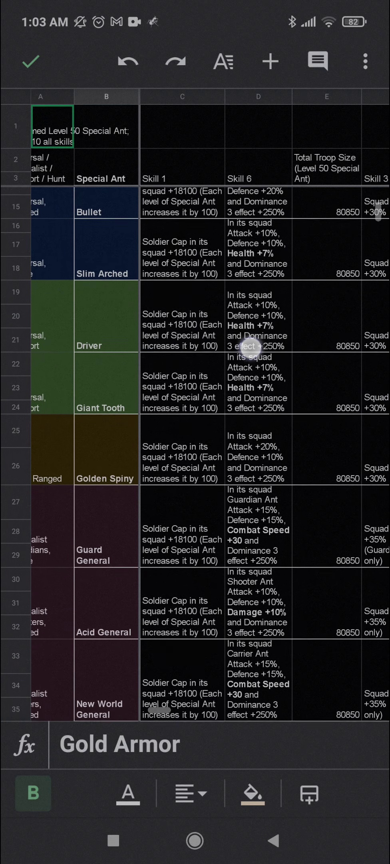
scroll(down, 3)
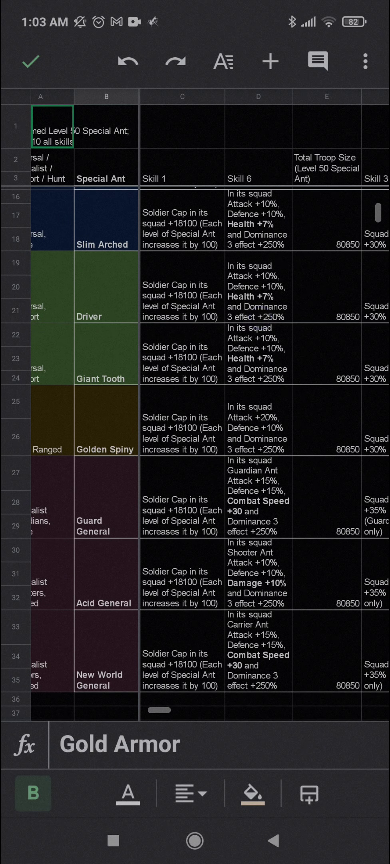
scroll(down, 3)
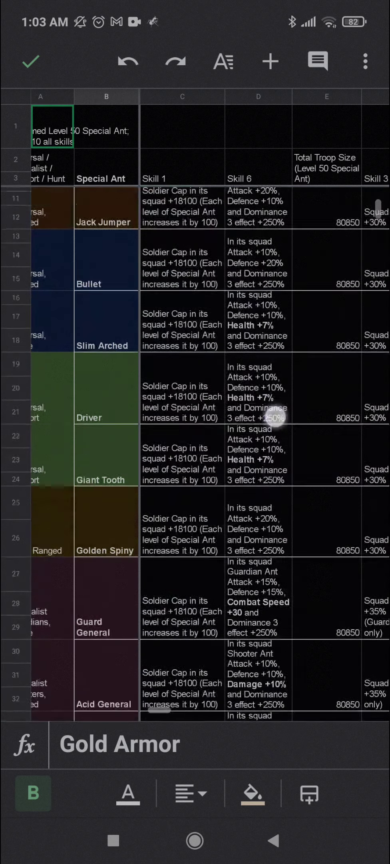
scroll(down, 3)
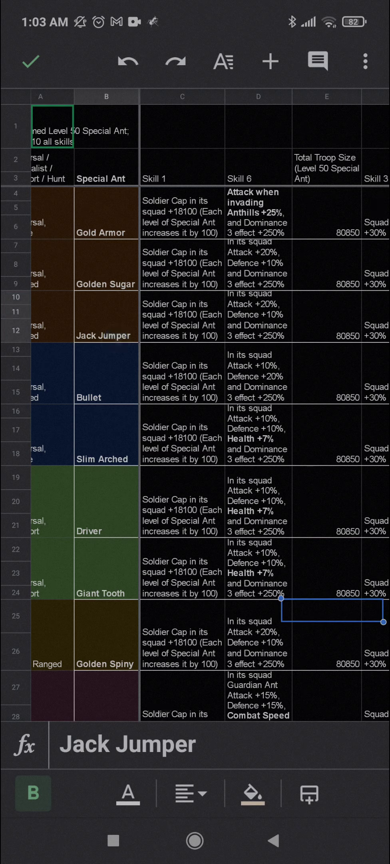
scroll(right, 3)
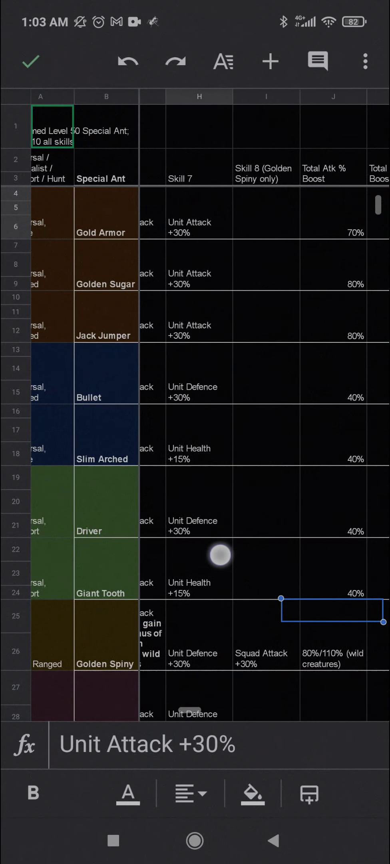
scroll(right, 3)
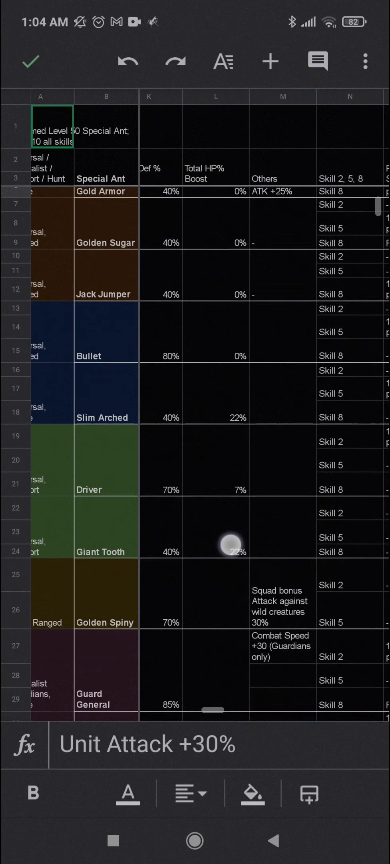
scroll(down, 3)
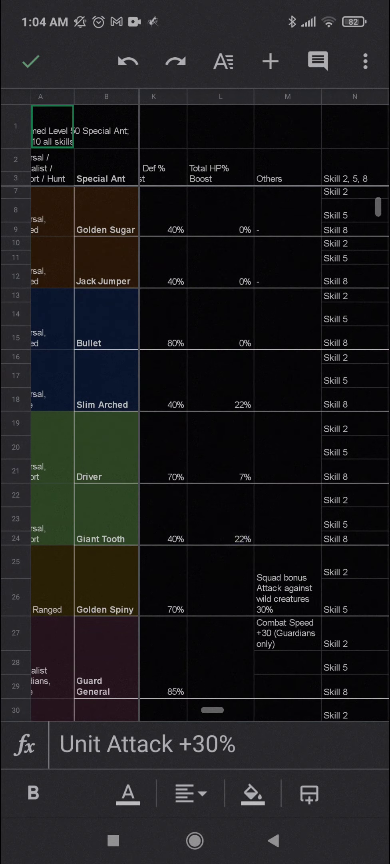
scroll(down, 3)
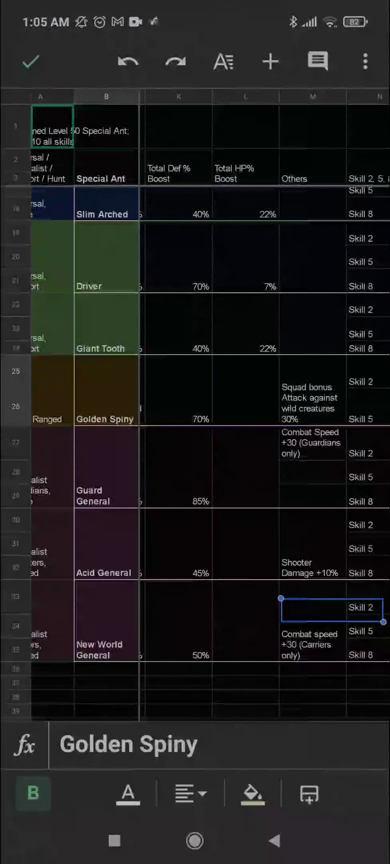
scroll(left, 3)
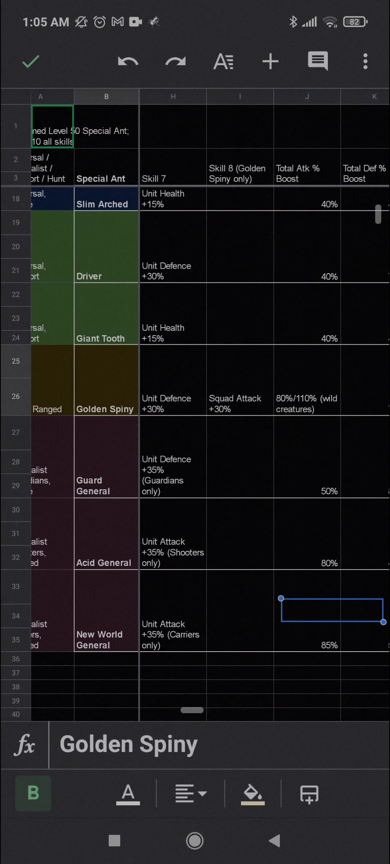
scroll(left, 3)
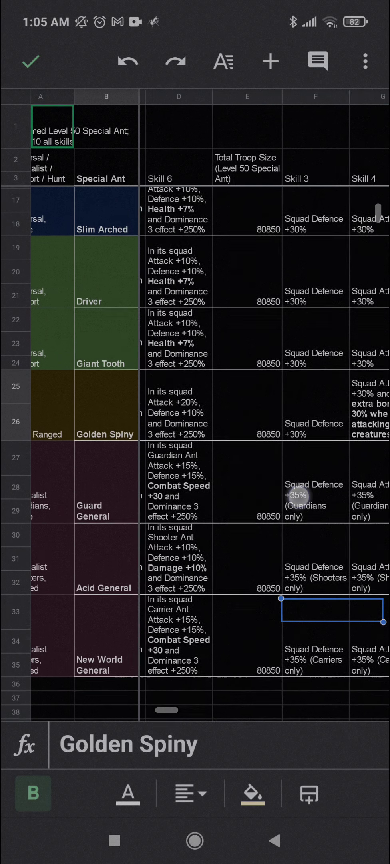